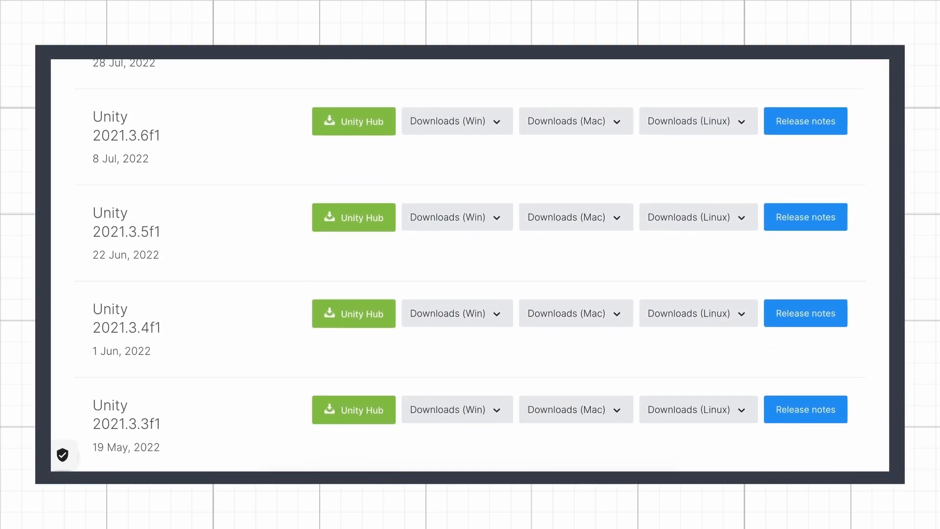
Step: Scroll through the Install Editor release list and close it
{"action": "scroll", "scroll_direction": "down", "scroll_amount": 3}
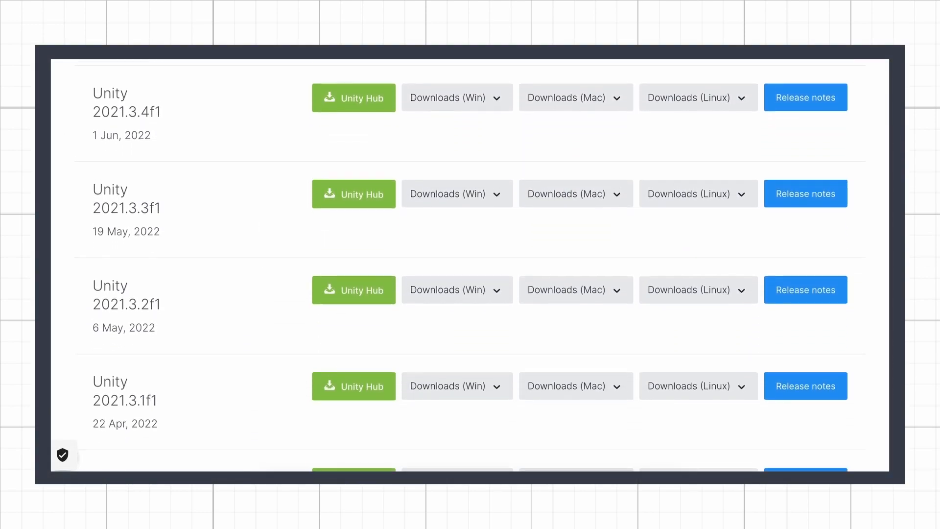
{"action": "scroll", "scroll_direction": "down", "scroll_amount": 3}
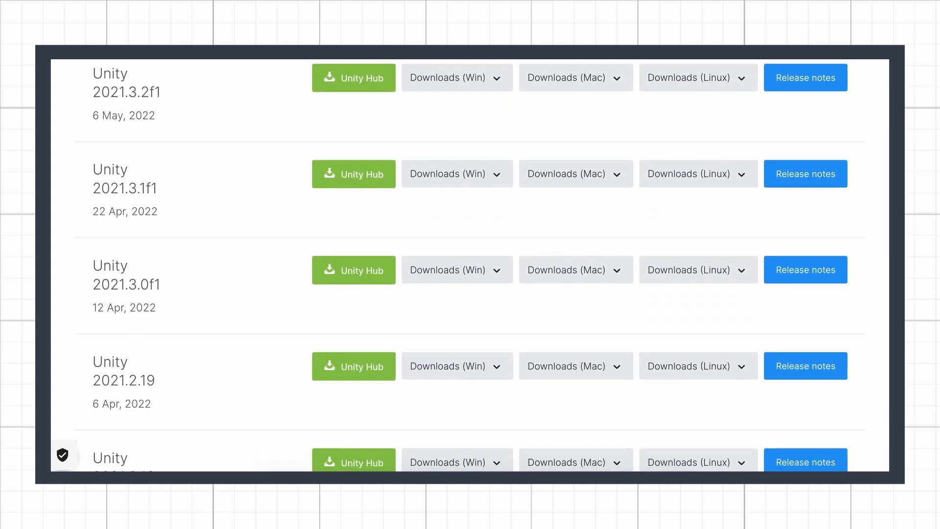
{"action": "scroll", "scroll_direction": "down", "scroll_amount": 3}
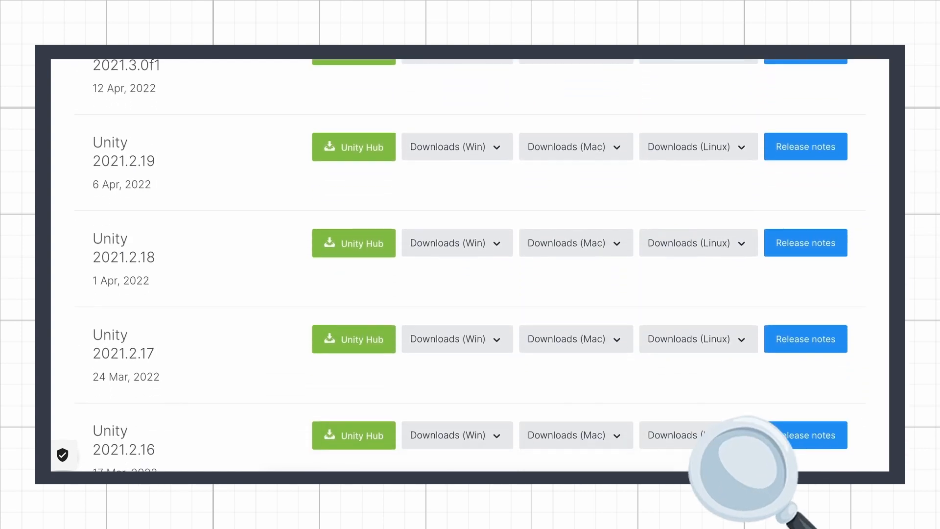
{"action": "scroll", "scroll_direction": "down", "scroll_amount": 3}
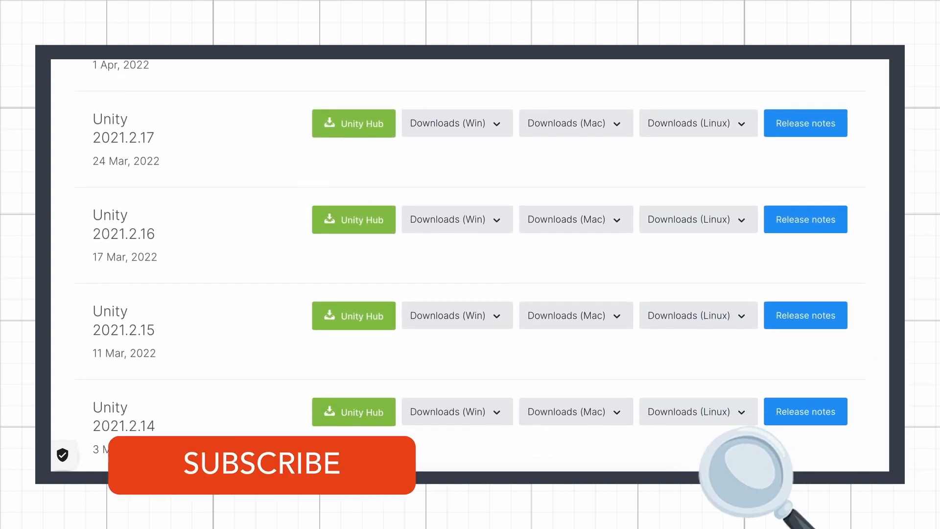
{"action": "scroll", "scroll_direction": "down", "scroll_amount": 3}
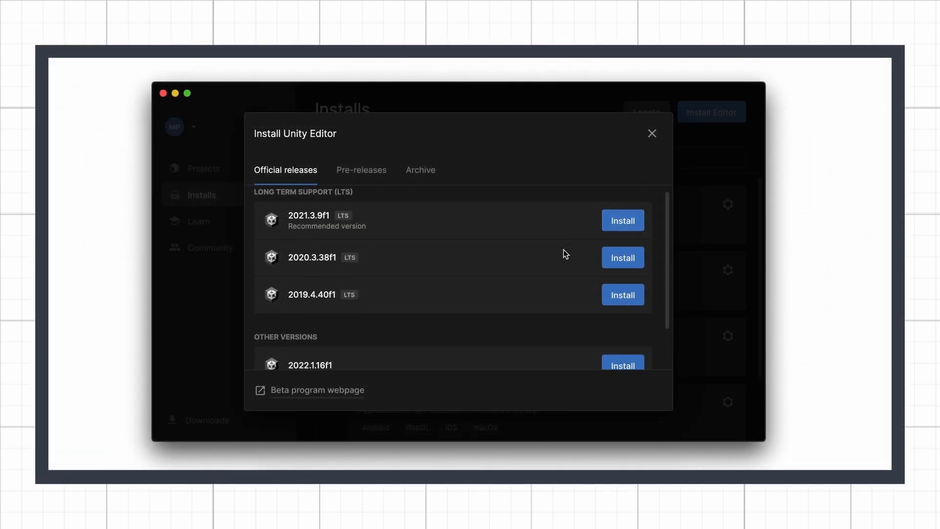
{"action": "left_click", "coordinate": [652, 133]}
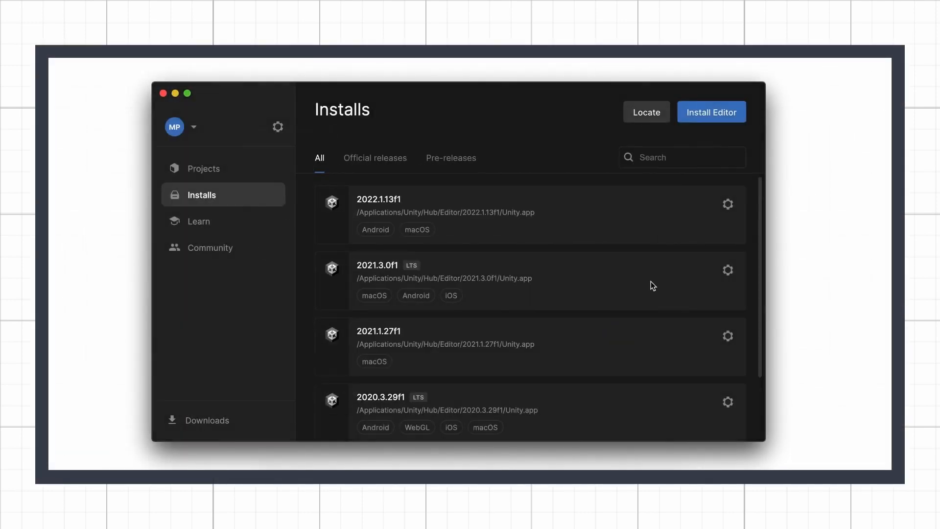
Step: Start a new project from Projects and show the Editor Version choices
{"action": "scroll", "scroll_direction": "down", "scroll_amount": 3}
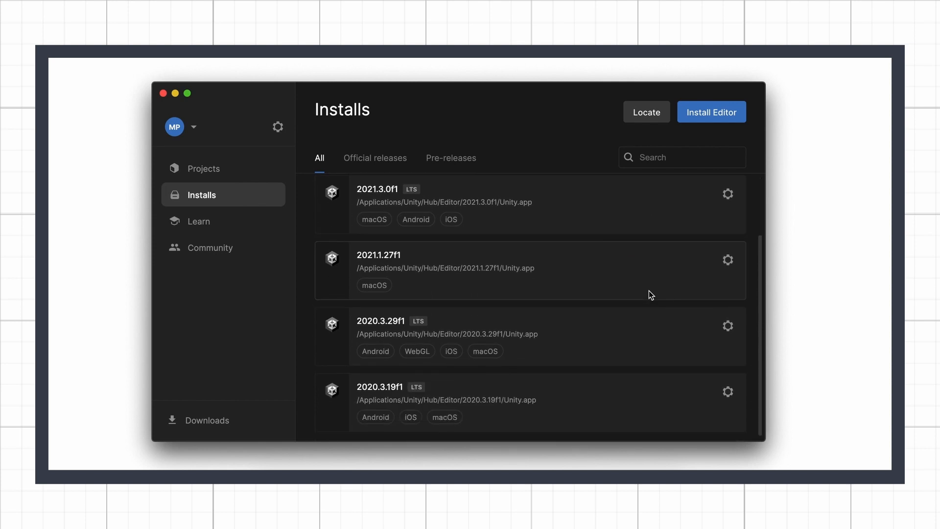
{"action": "left_click", "coordinate": [204, 168]}
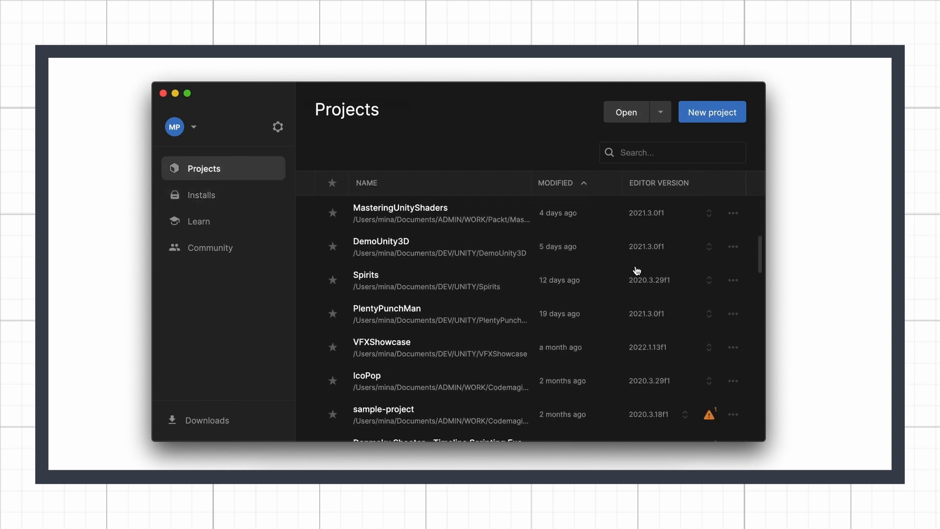
{"action": "left_click", "coordinate": [712, 111]}
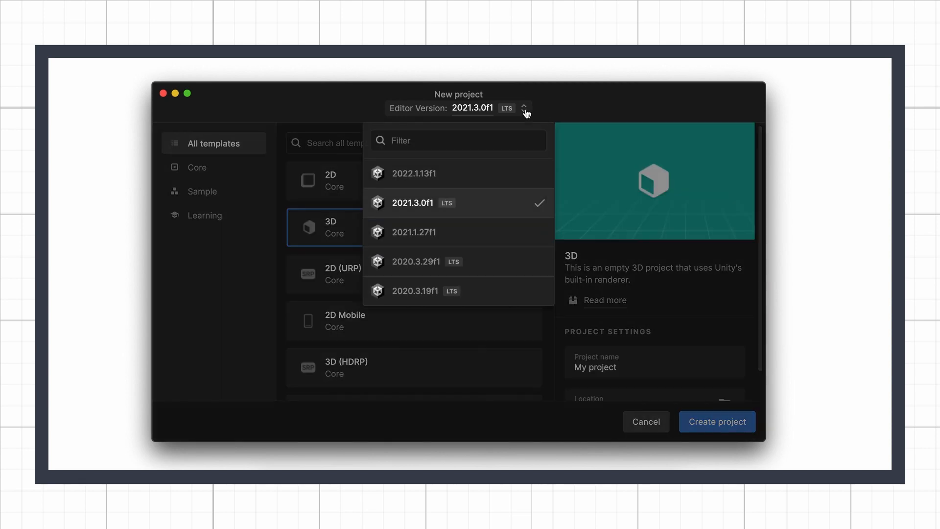
{"action": "left_click", "coordinate": [416, 260]}
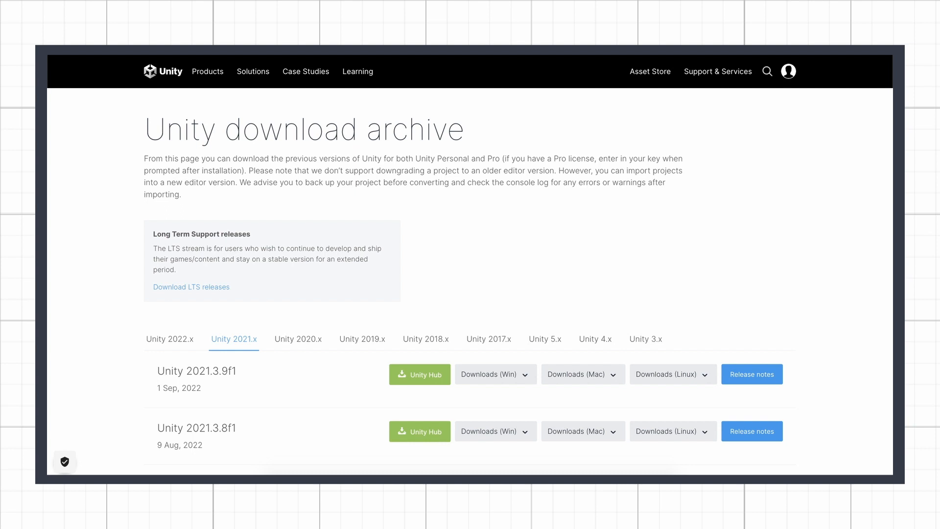
Step: Show the Unity 2021.x releases on the download archive page
{"action": "left_click", "coordinate": [191, 287]}
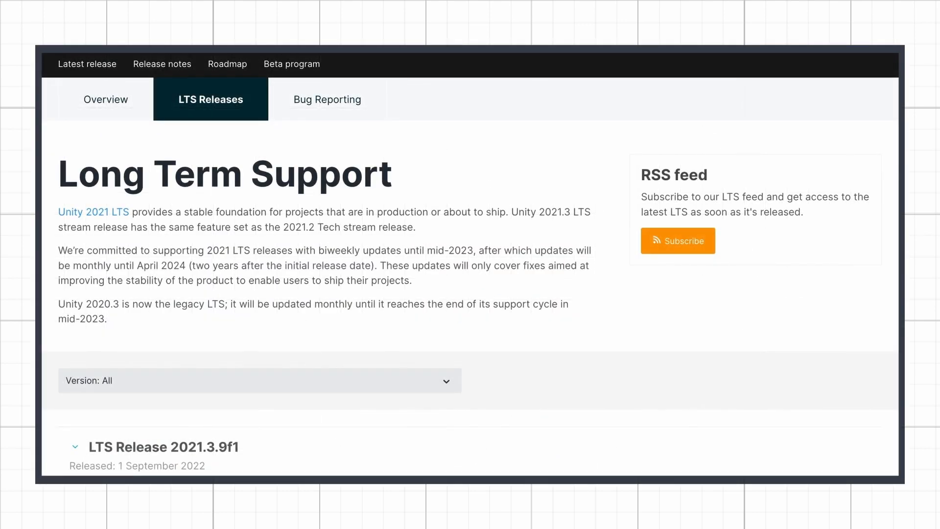
{"action": "scroll", "scroll_direction": "down", "scroll_amount": 3}
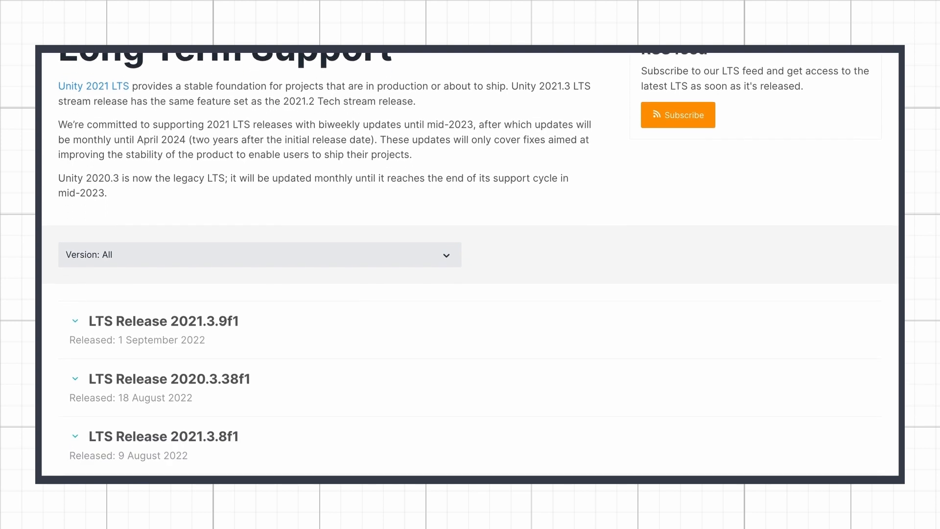
{"action": "scroll", "scroll_direction": "down", "scroll_amount": 3}
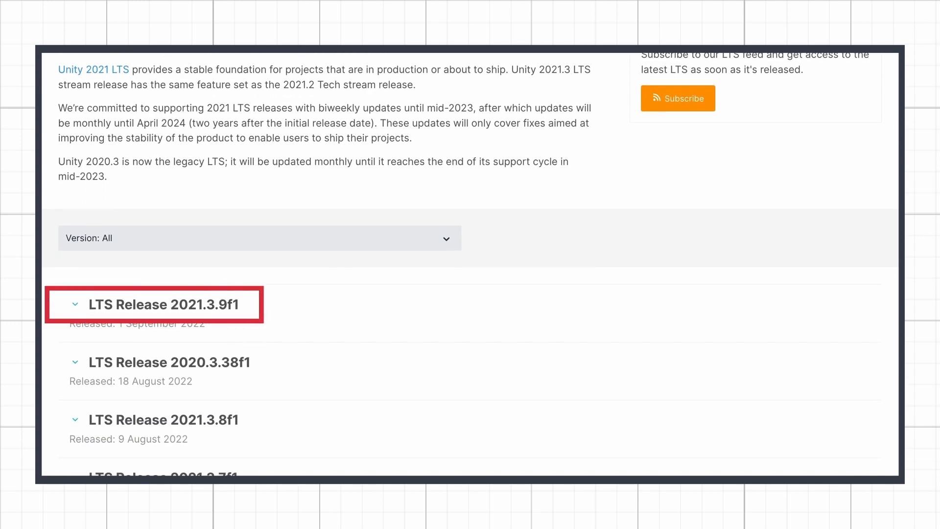
{"action": "scroll", "scroll_direction": "down", "scroll_amount": 3}
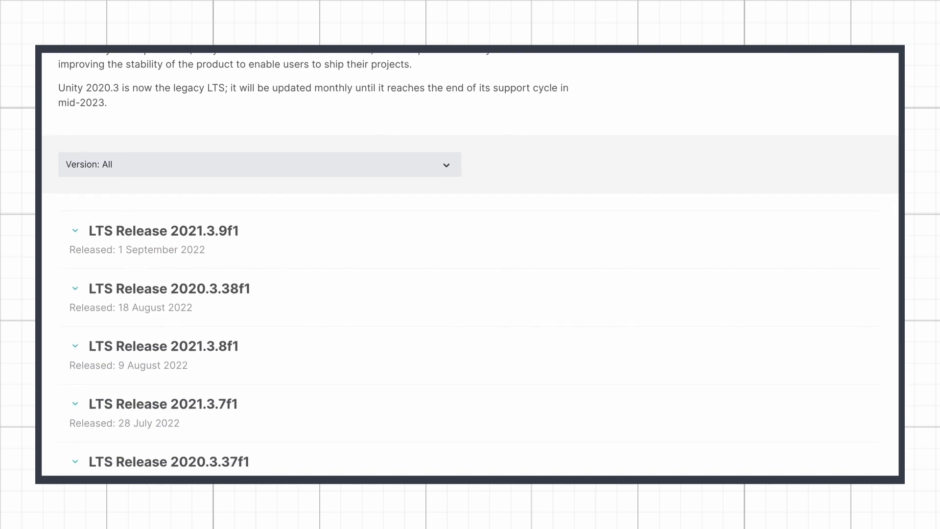
{"action": "scroll", "scroll_direction": "down", "scroll_amount": 3}
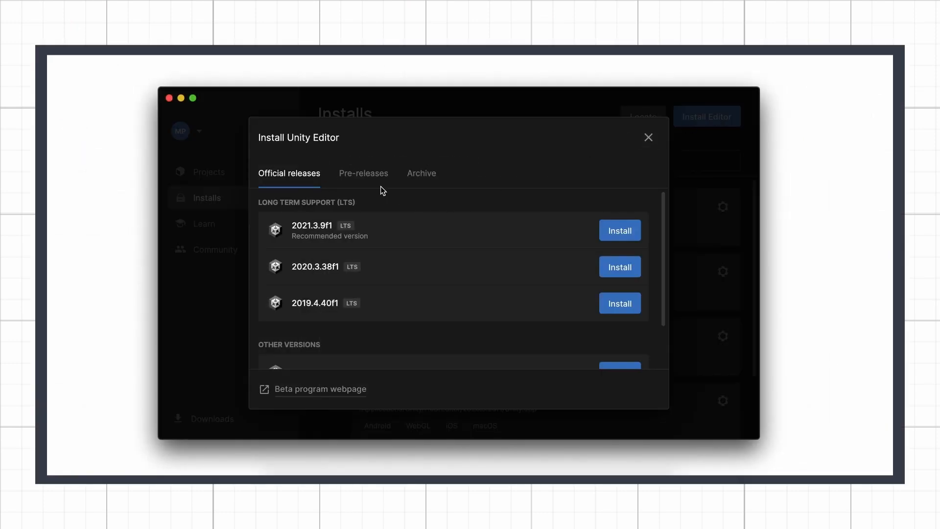
Step: Show the pre-release editor versions in the Install Editor list
{"action": "left_click", "coordinate": [363, 174]}
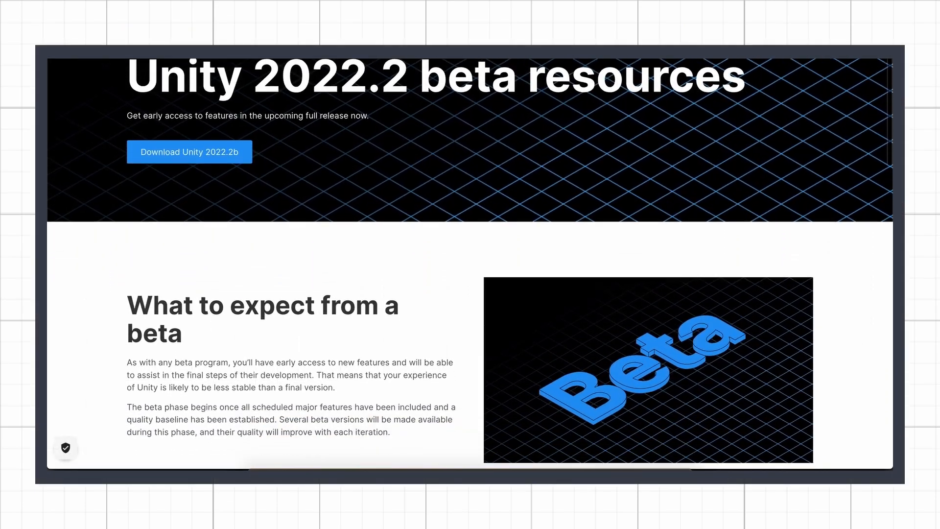
Step: Scroll the Unity 2022.2 beta page to the latest version section showing 2022.2.0b8
{"action": "scroll", "scroll_direction": "down", "scroll_amount": 3}
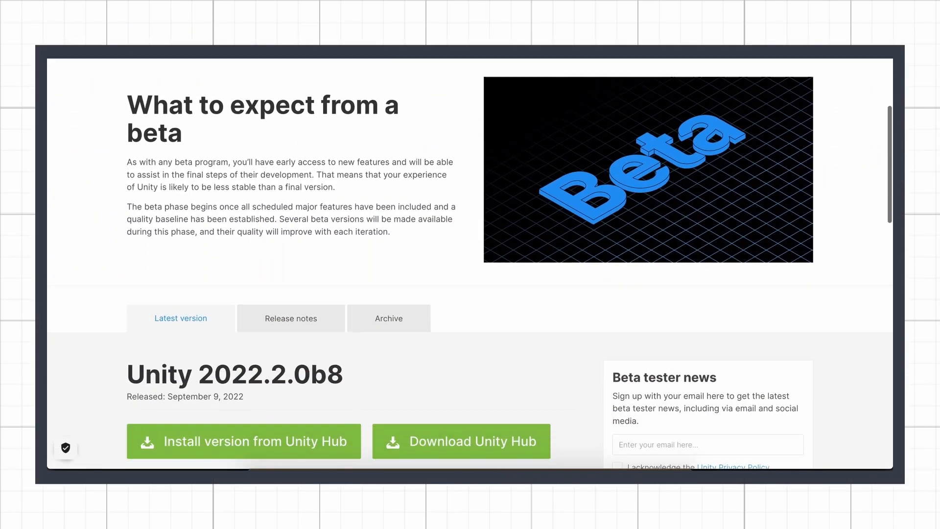
{"action": "scroll", "scroll_direction": "down", "scroll_amount": 3}
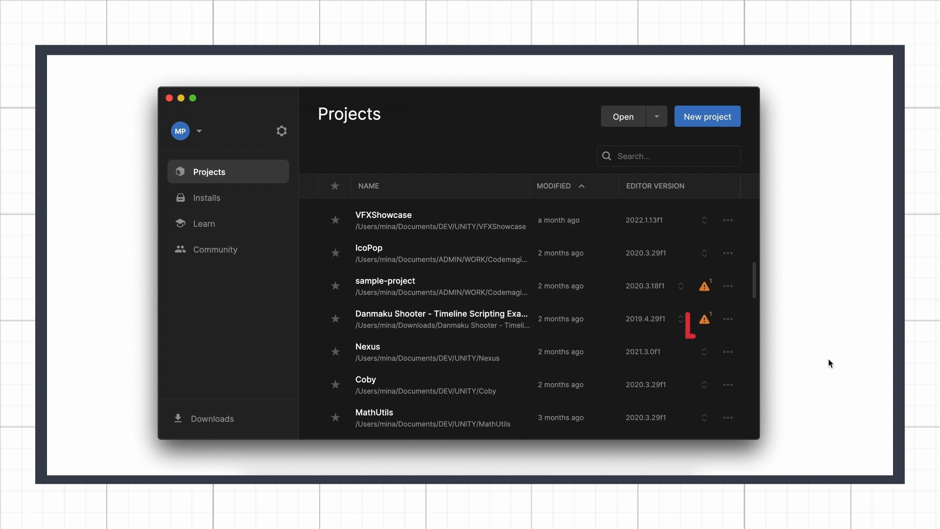
Step: Show the Missing Editor Version warning for Danmaku Shooter, asking for Unity 2019.4.29f1
{"action": "left_click", "coordinate": [704, 318]}
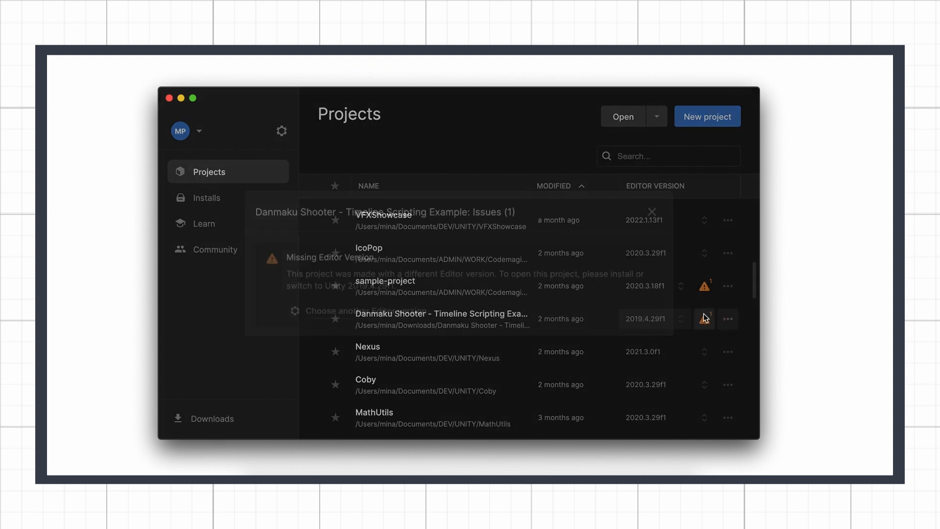
{"action": "left_click", "coordinate": [704, 318]}
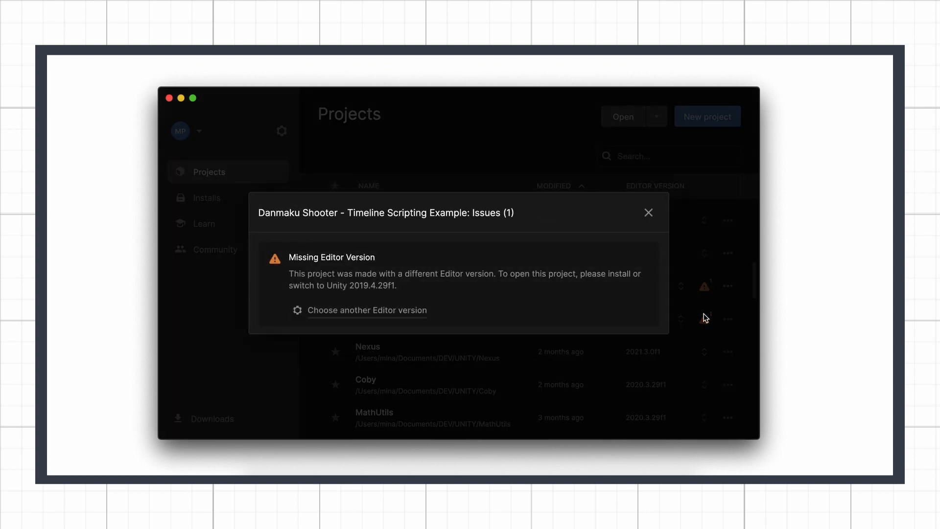